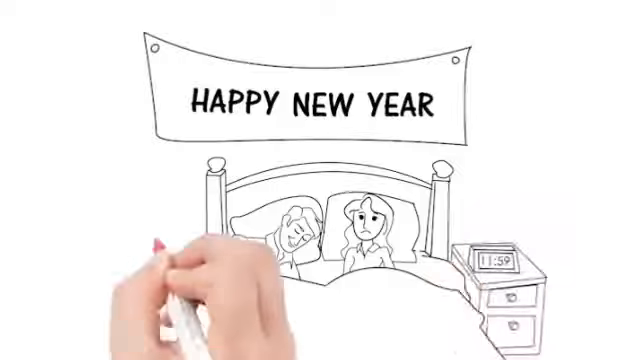
text(UN)
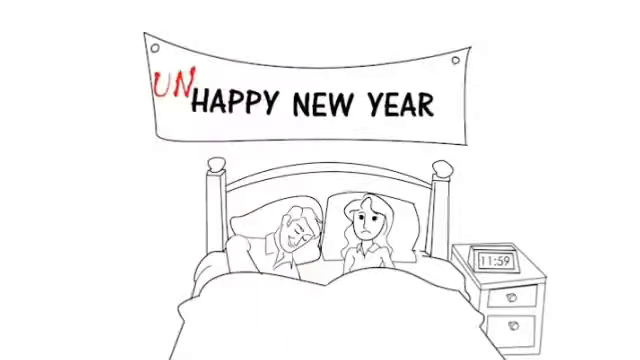